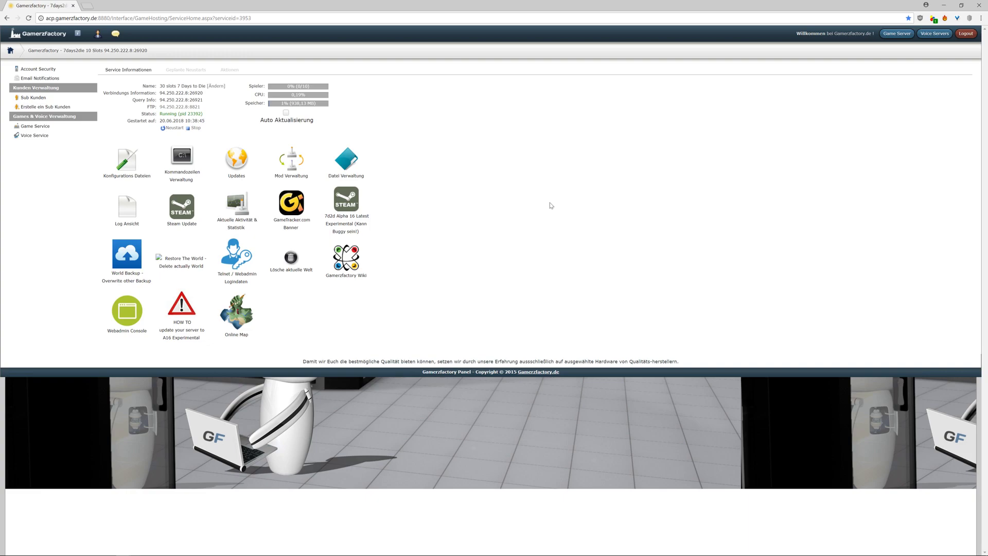
mouse_move(417, 141)
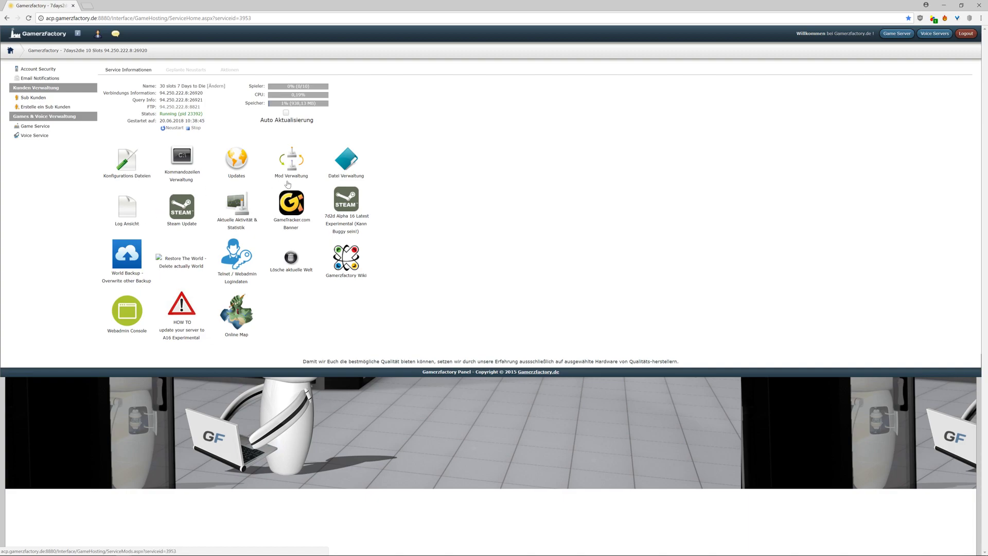
mouse_move(346, 159)
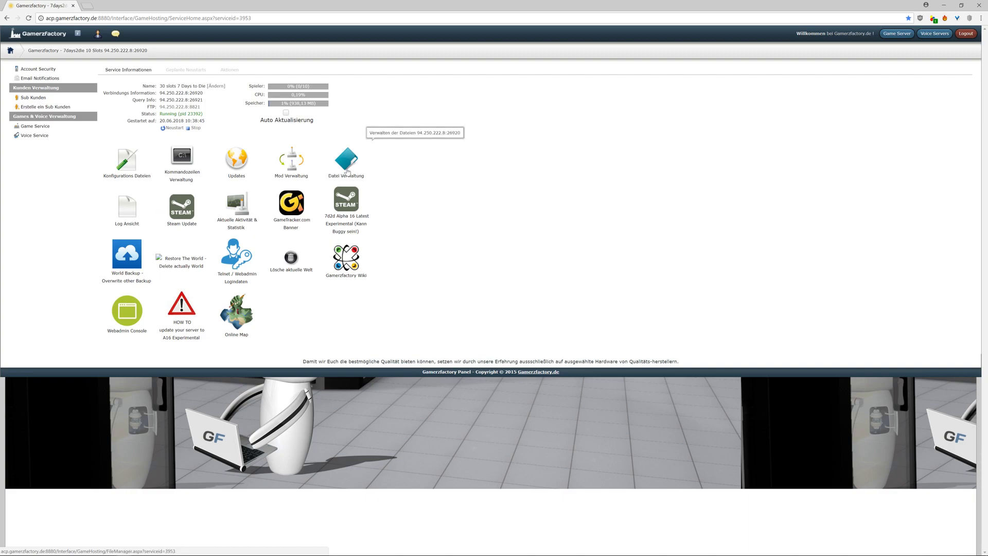
Browse the file manager into Random Gen and the WFriends_2017 world folder
click(346, 159)
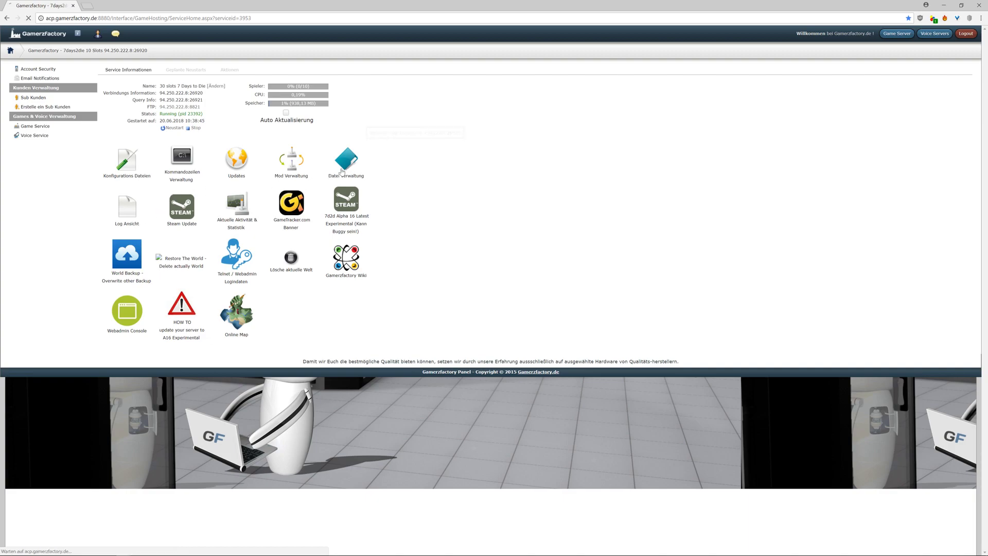
mouse_move(346, 160)
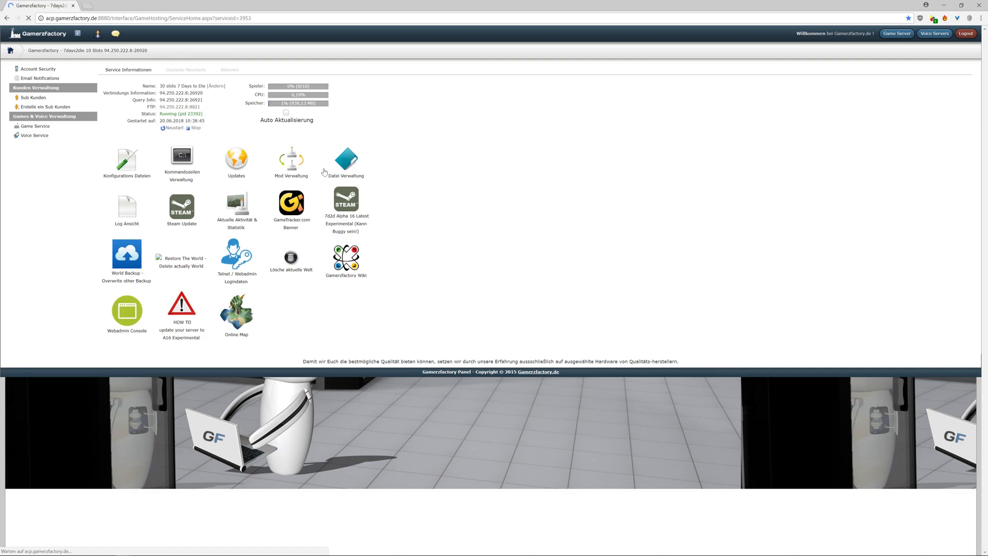
click(346, 159)
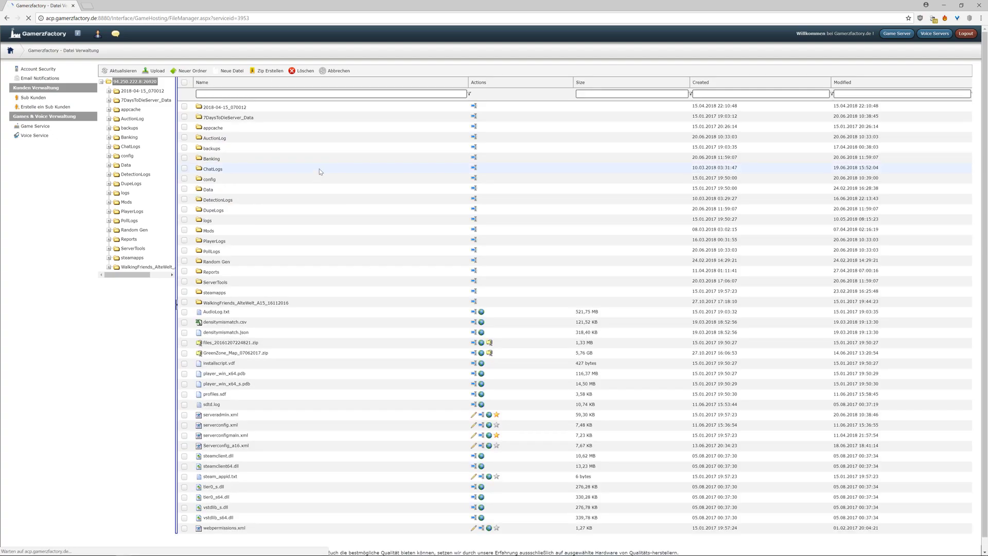
mouse_move(220, 275)
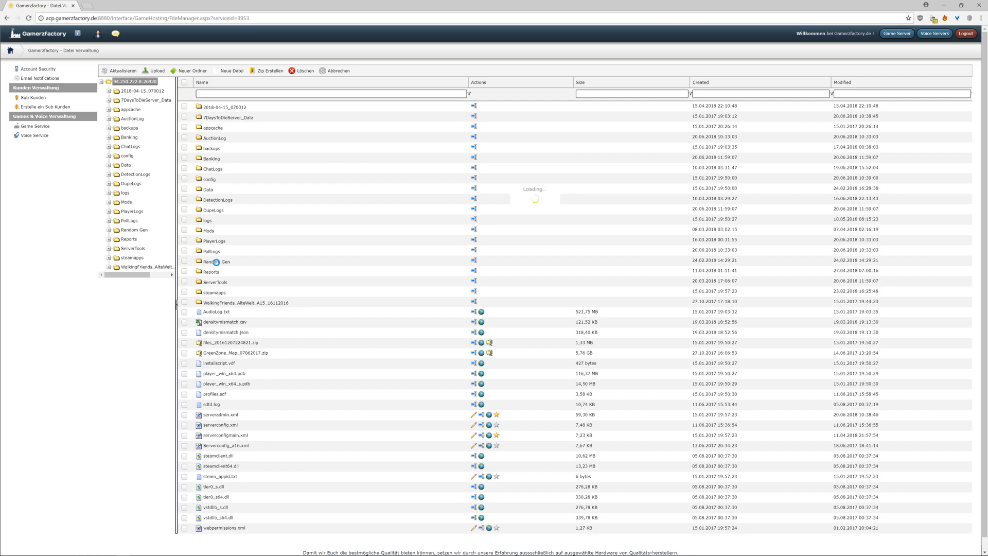
click(221, 260)
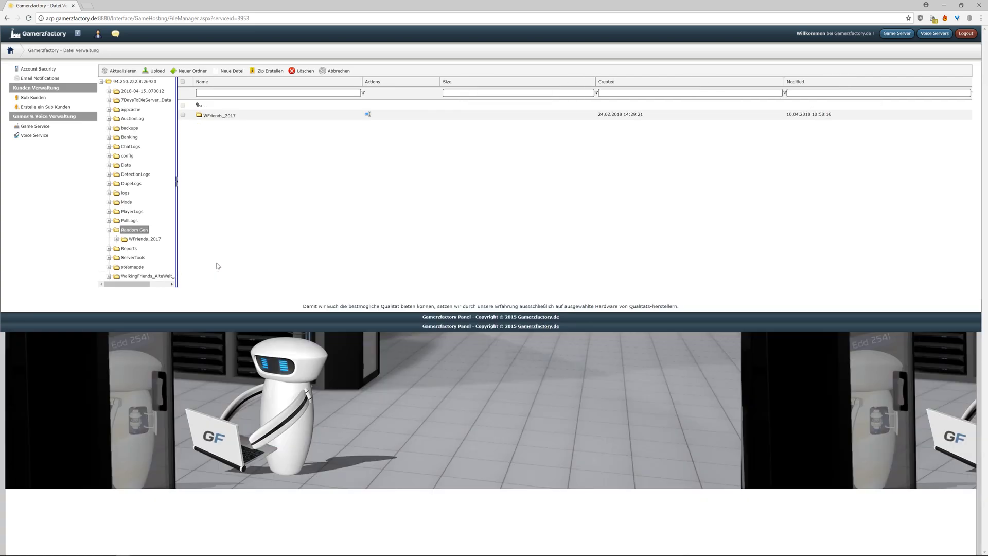
click(183, 114)
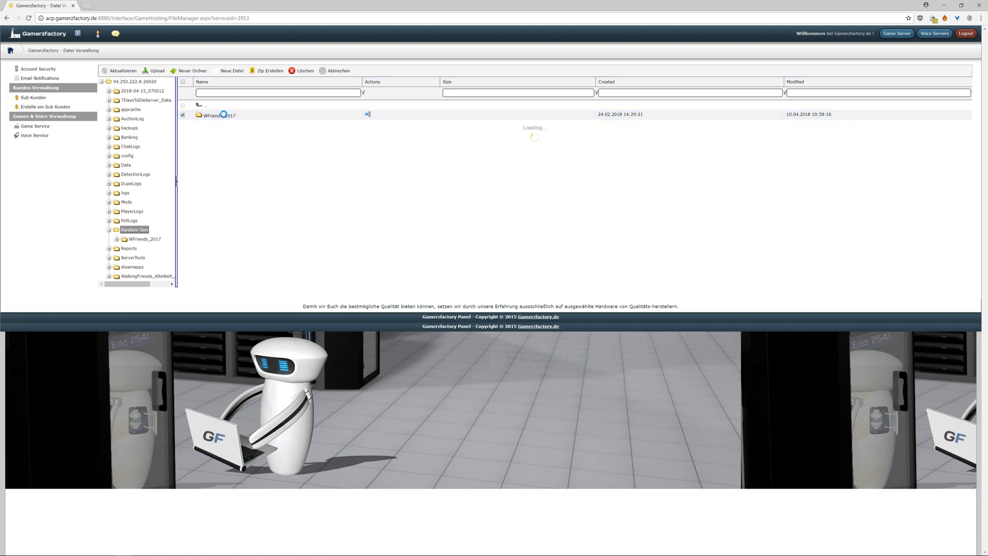
double_click(221, 114)
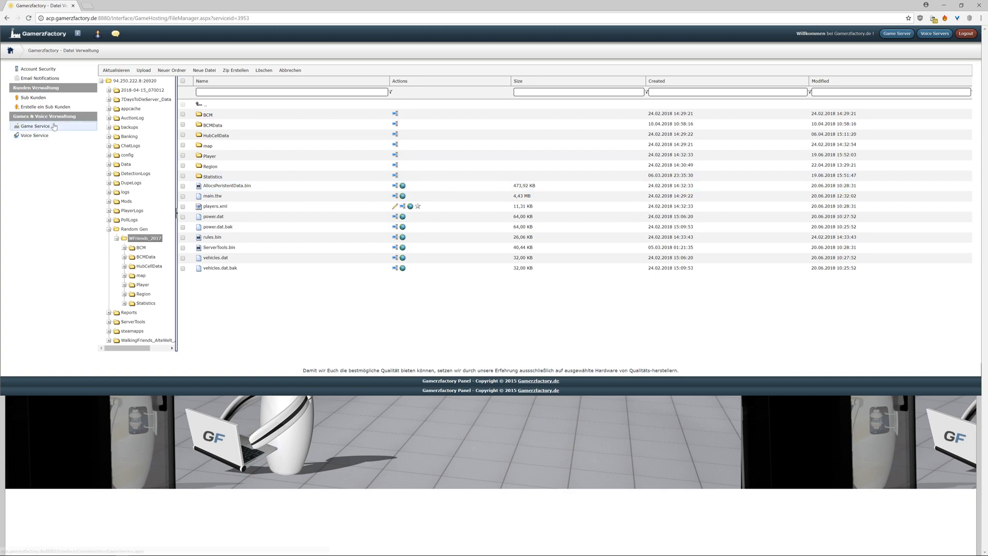
Go back to the Game Service overview from the file manager
click(34, 126)
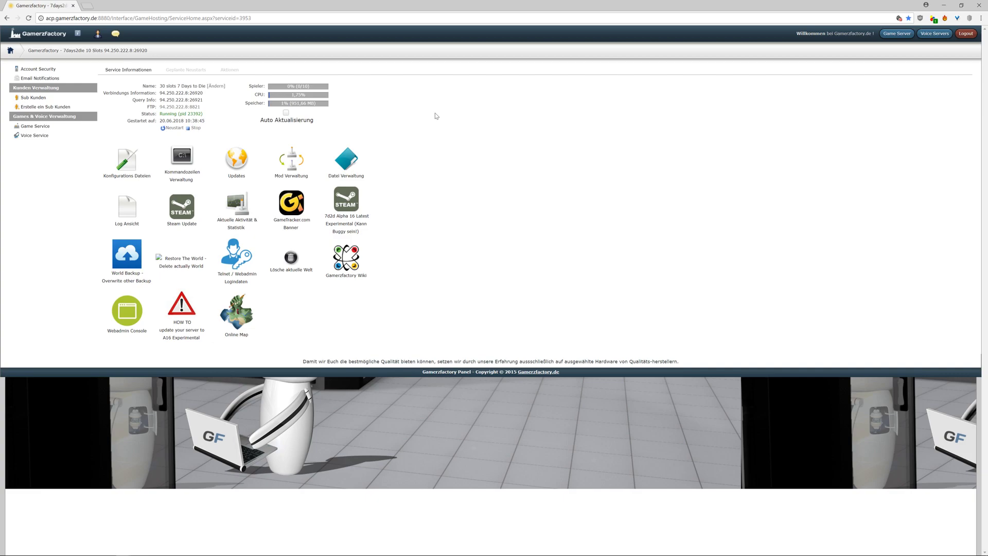
mouse_move(238, 314)
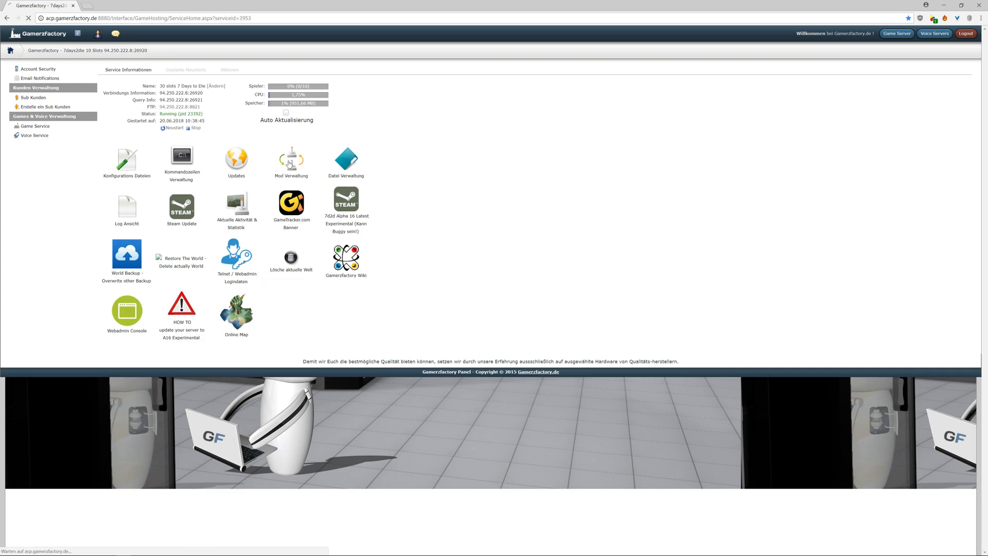
Show the Mod Verwaltung list with the installed Server Fixes mod
click(291, 159)
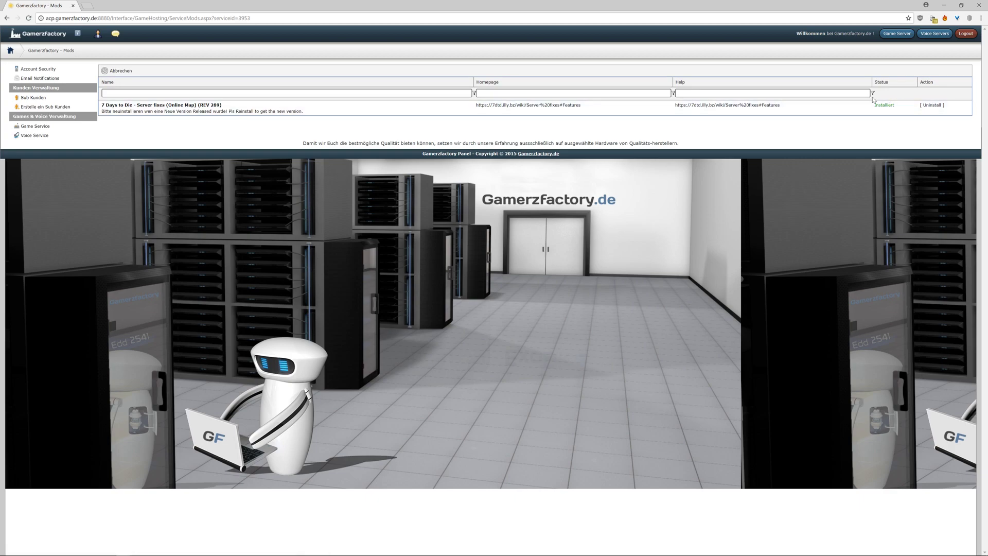
mouse_move(35, 125)
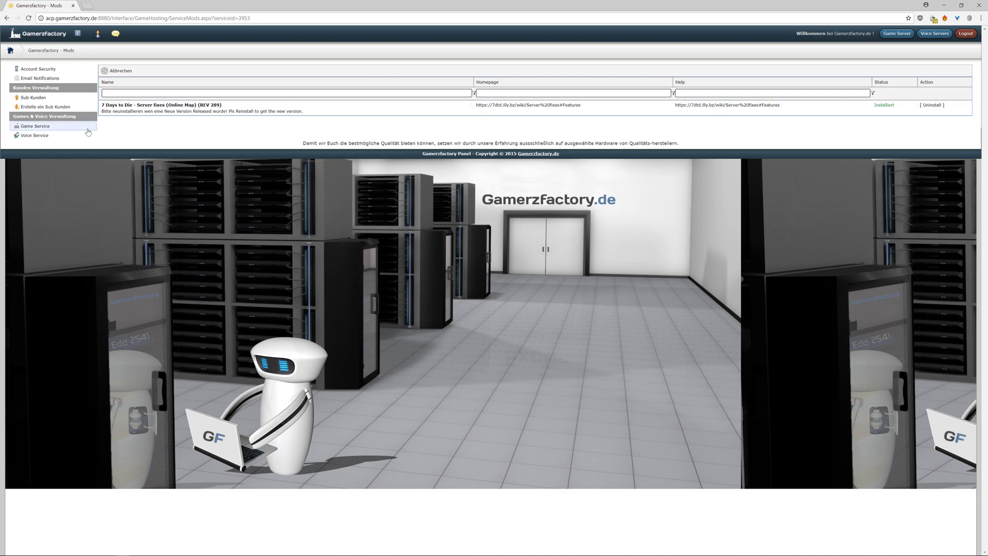
Leave the mods page for the Game Service overview
click(35, 125)
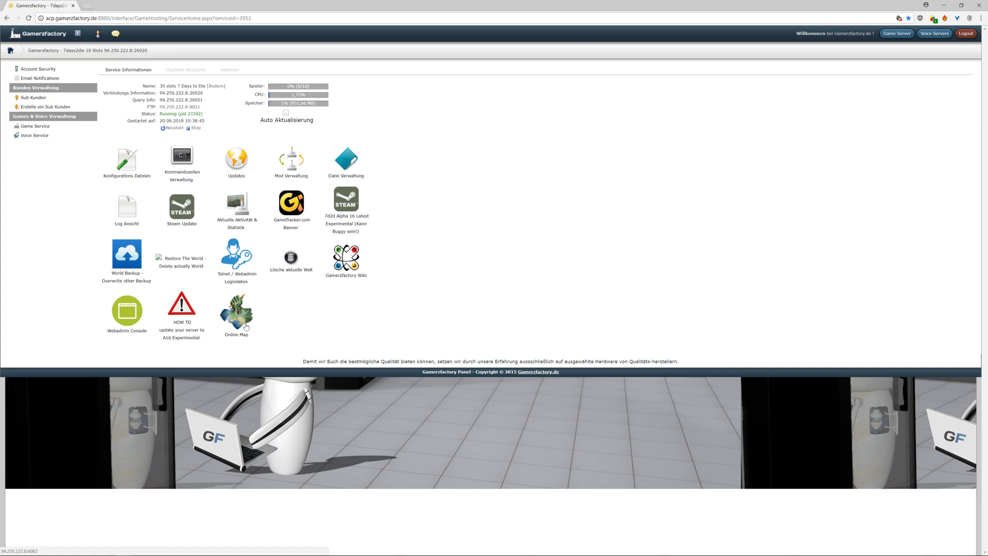
mouse_move(512, 283)
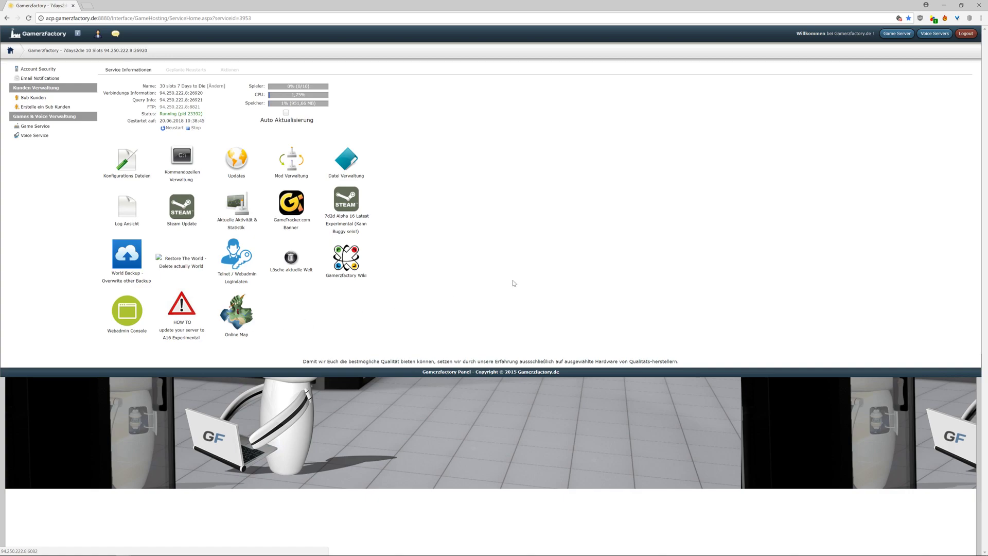
mouse_move(508, 283)
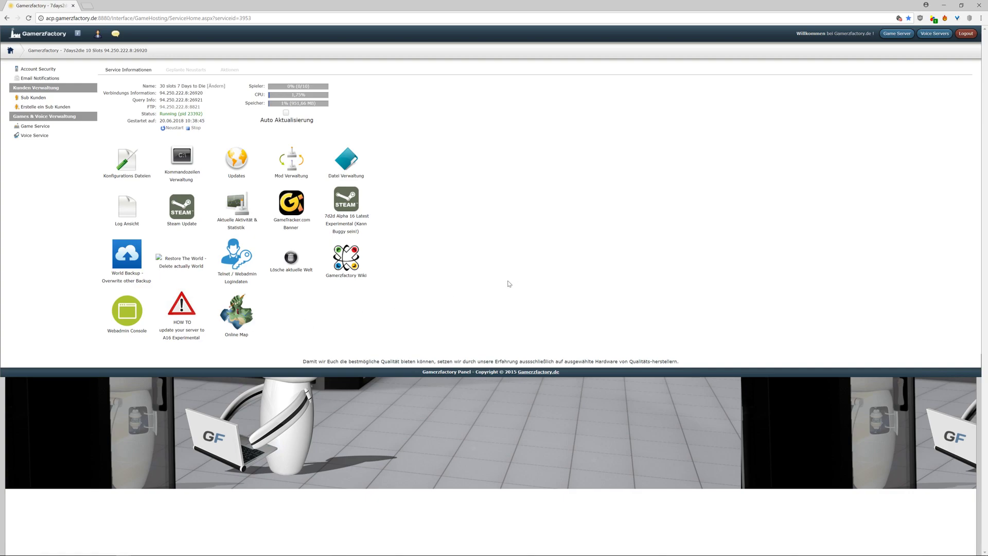
mouse_move(503, 285)
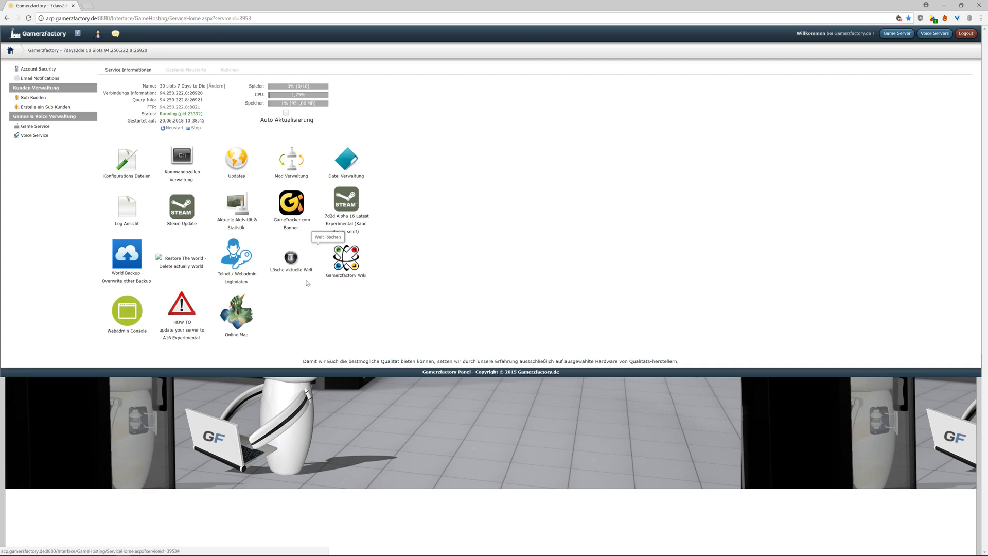
mouse_move(402, 316)
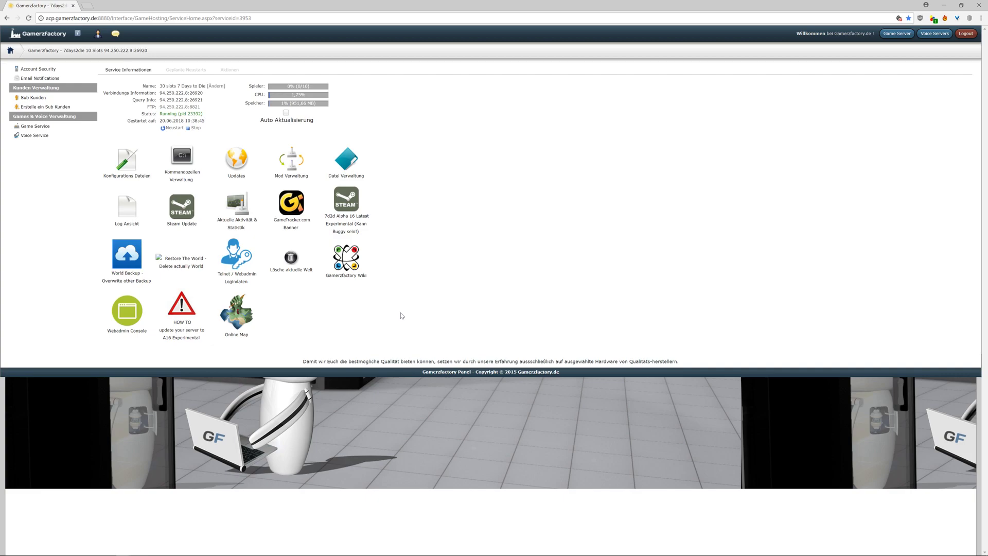
mouse_move(395, 315)
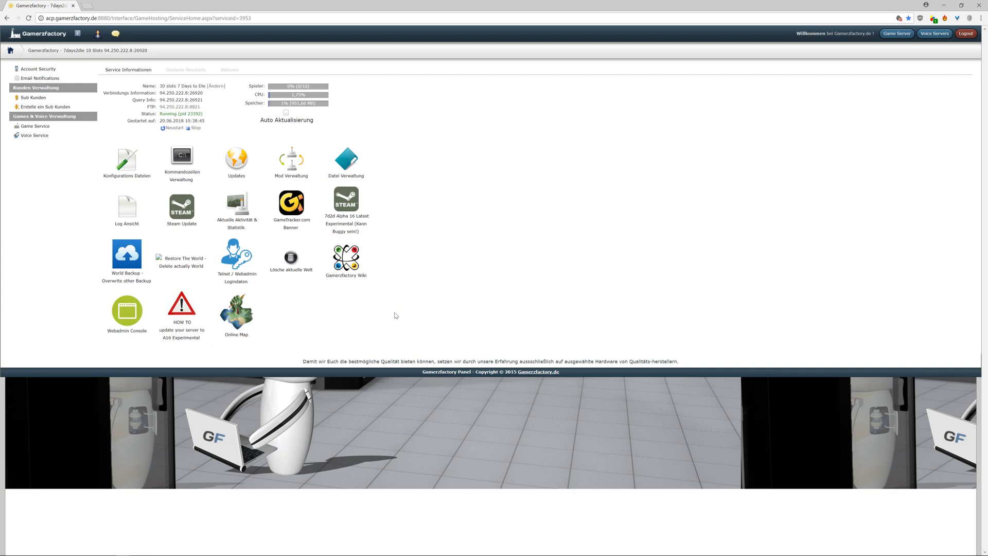
mouse_move(287, 97)
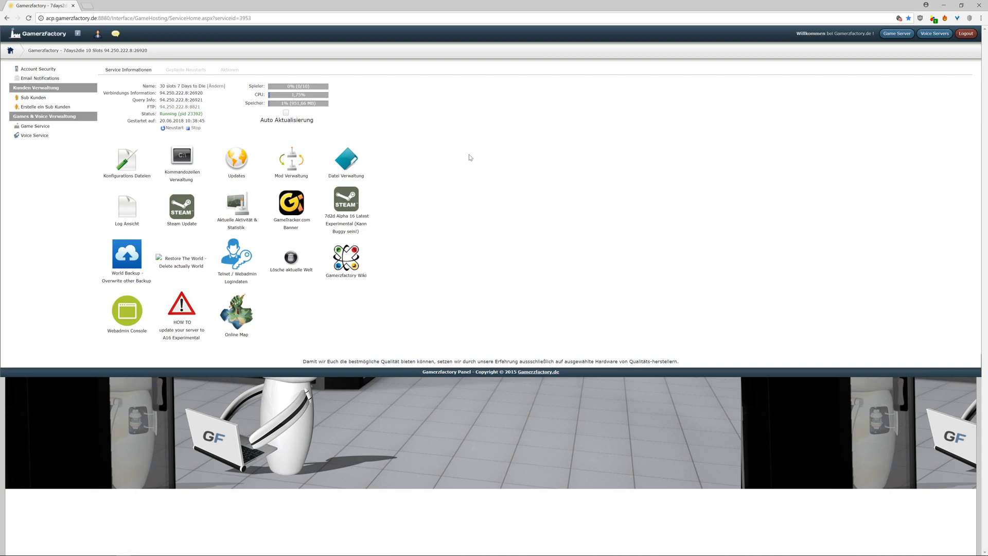
mouse_move(120, 258)
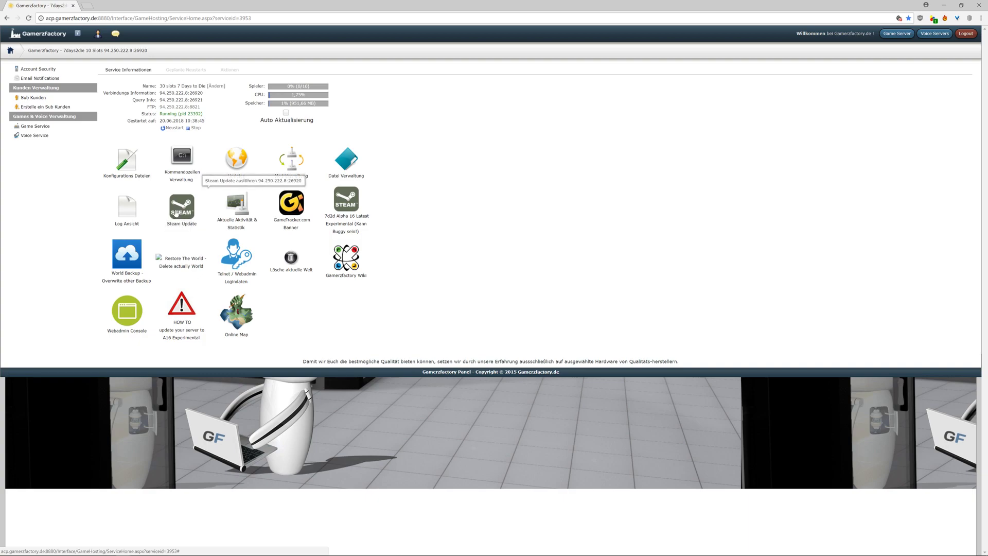
mouse_move(531, 214)
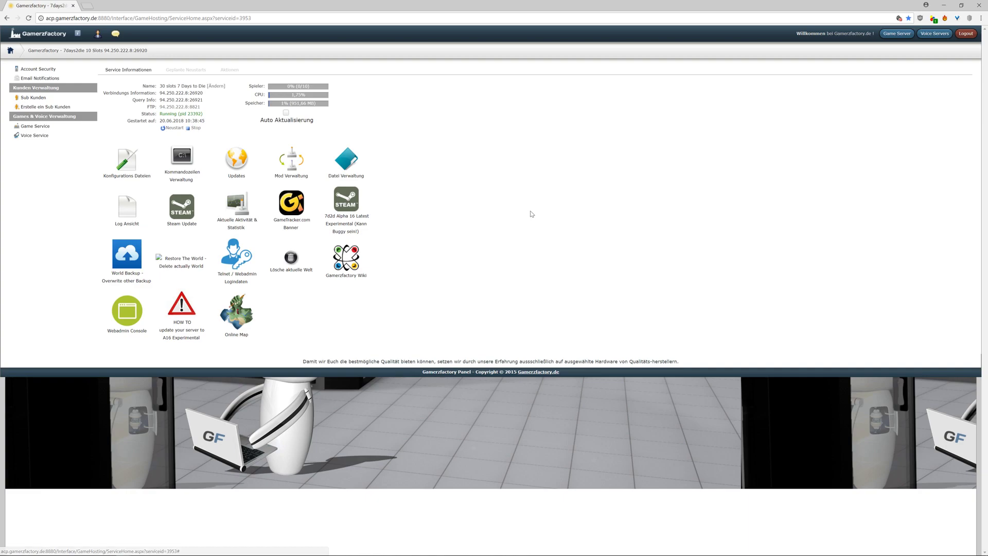
mouse_move(491, 208)
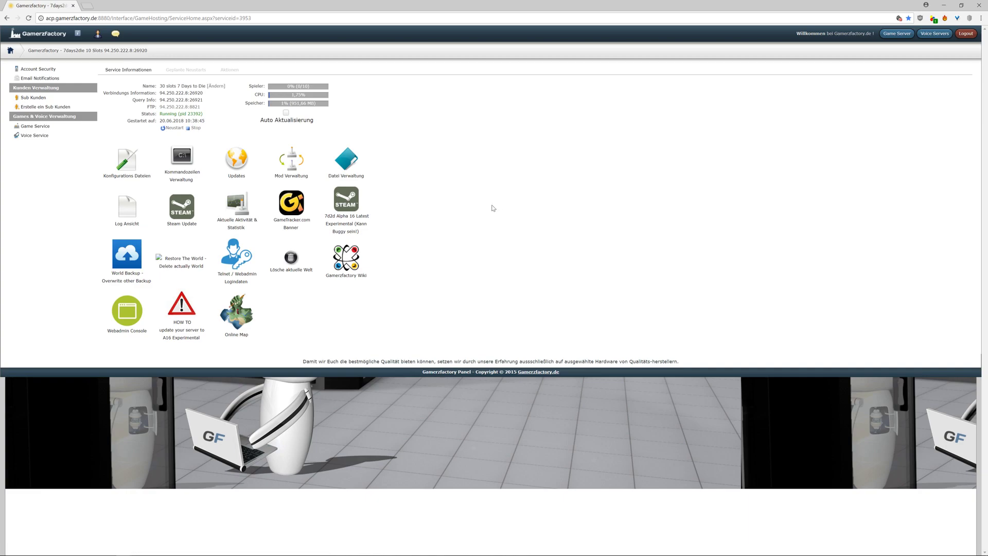
mouse_move(485, 209)
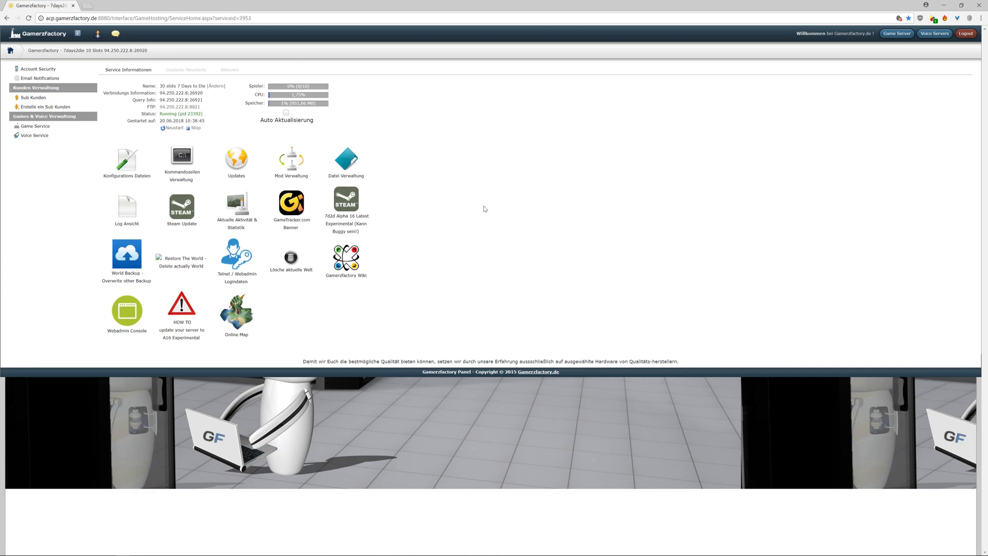
mouse_move(480, 208)
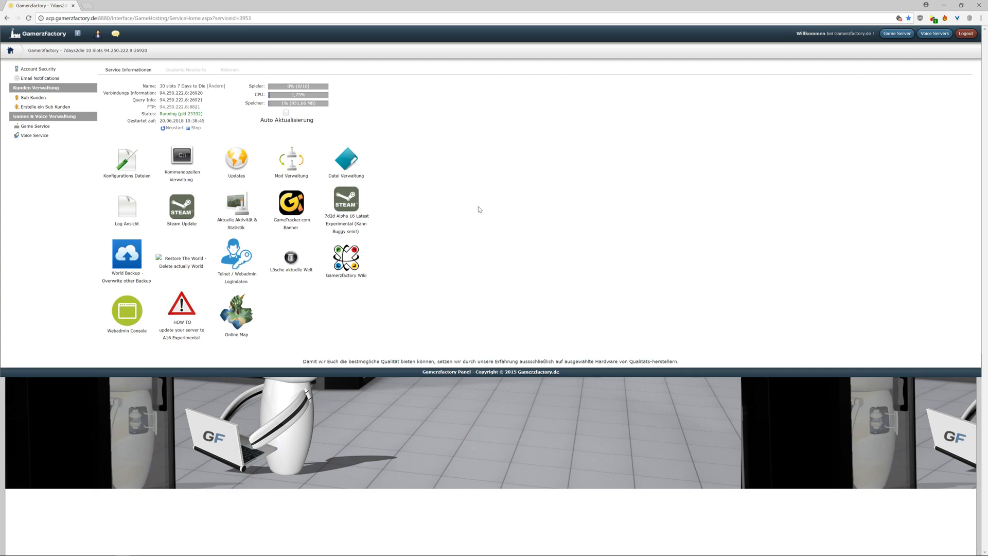
mouse_move(346, 162)
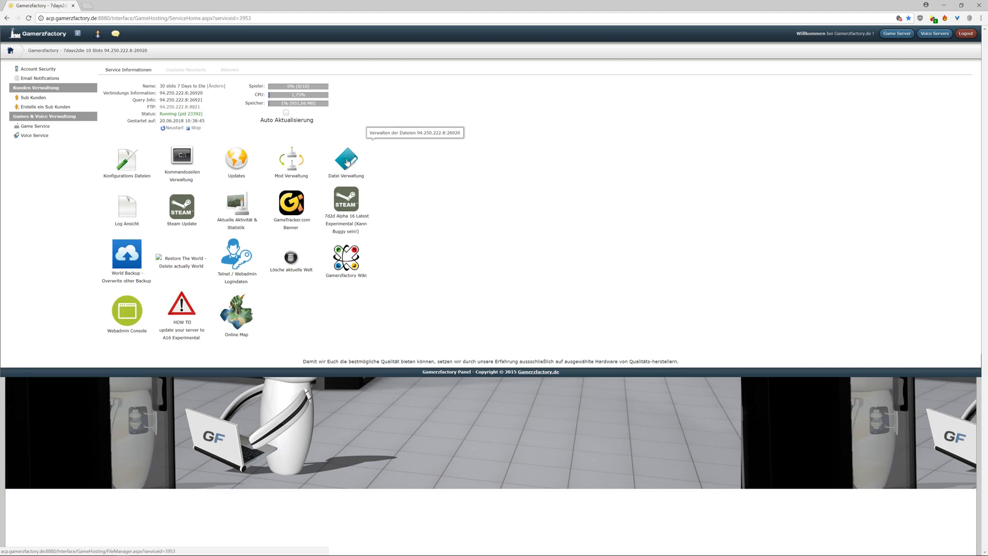
Browse Random Gen > WFriends_2017 > Player files, then return to the service overview
click(346, 158)
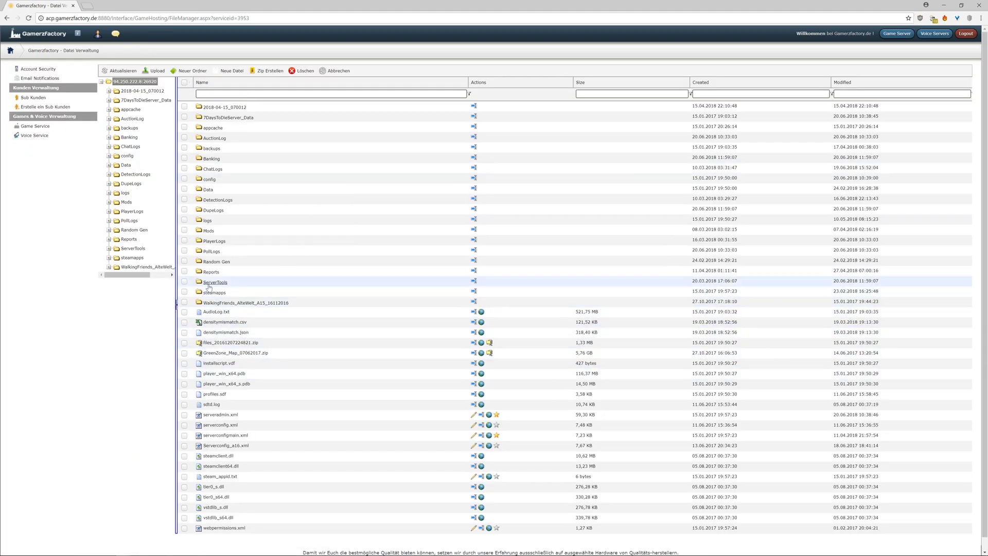
click(217, 260)
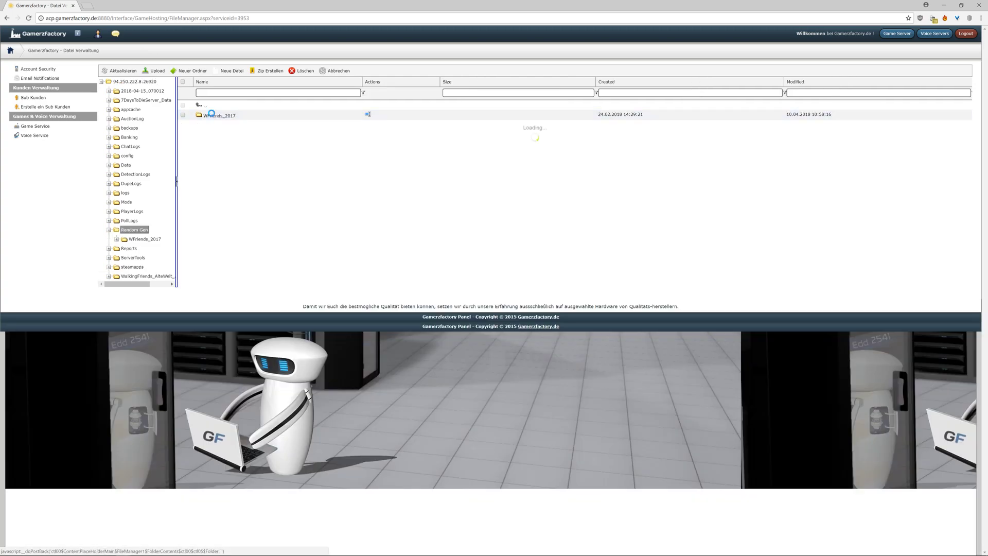
click(220, 114)
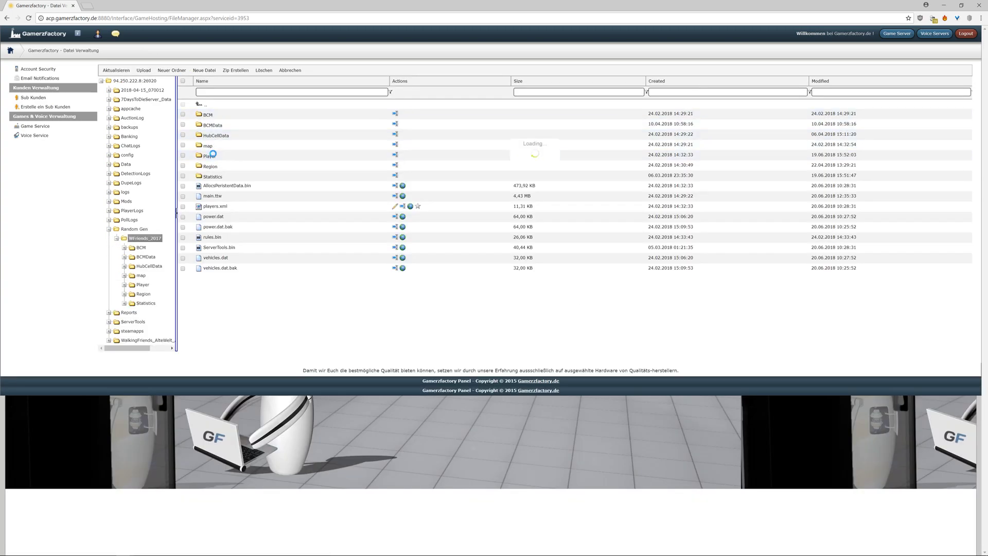
click(142, 284)
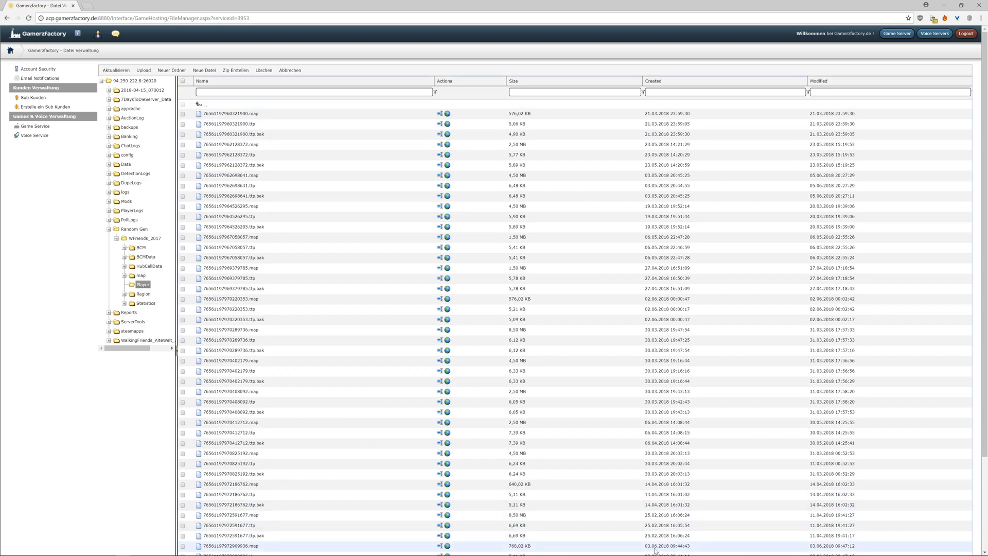
scroll(down, 3)
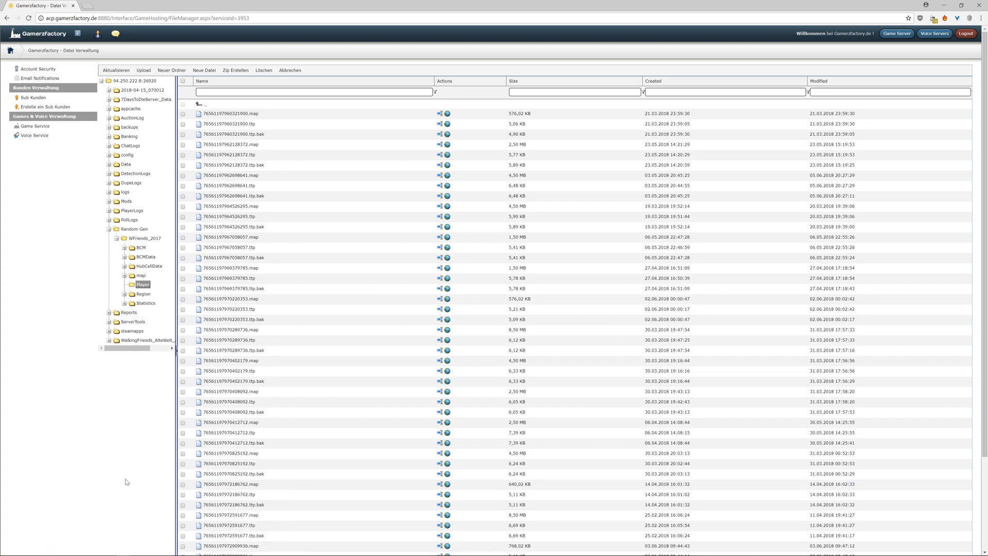
mouse_move(126, 482)
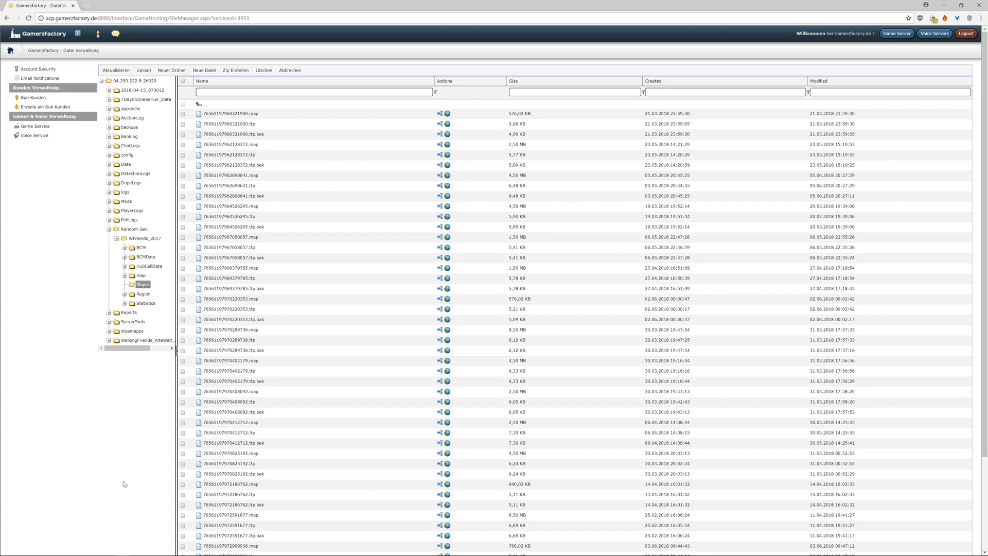
click(35, 126)
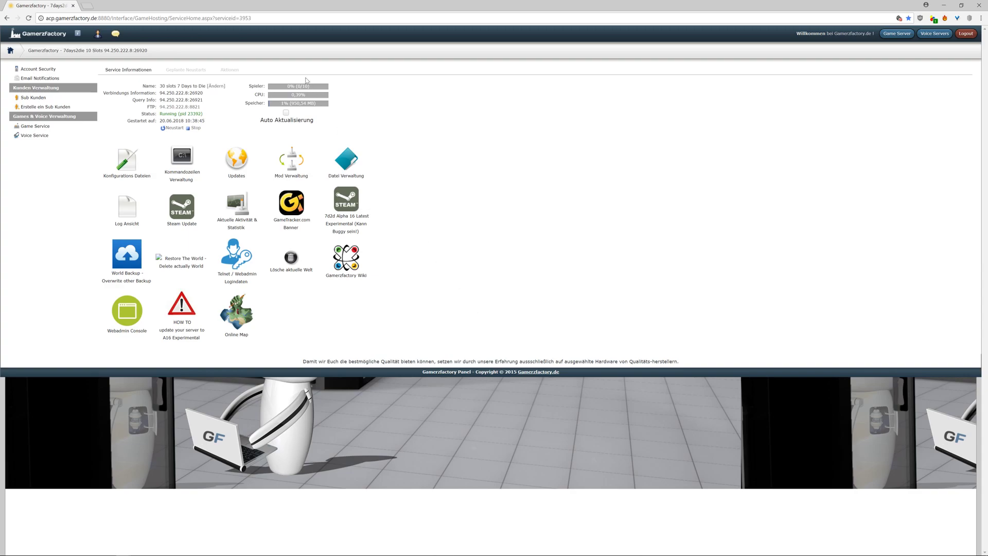
mouse_move(308, 118)
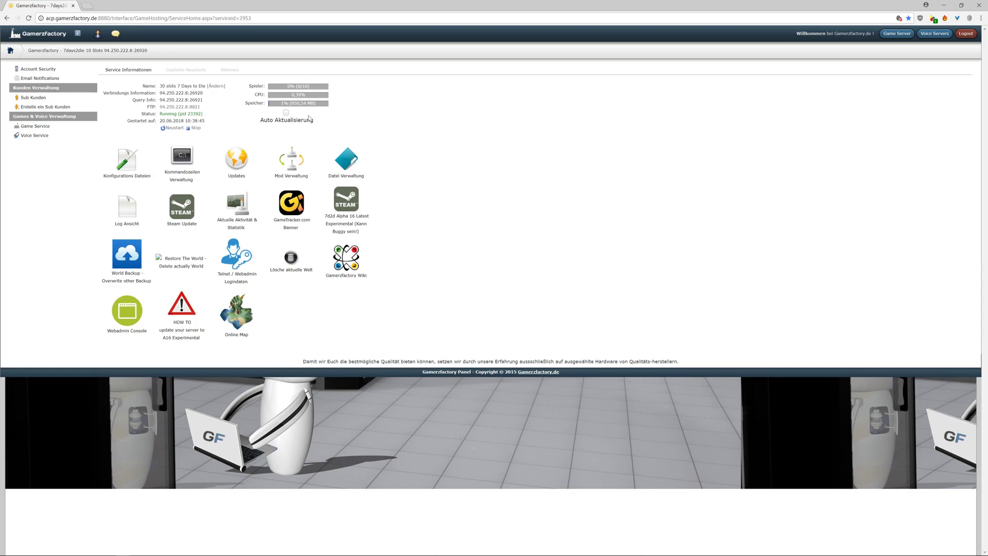
mouse_move(307, 123)
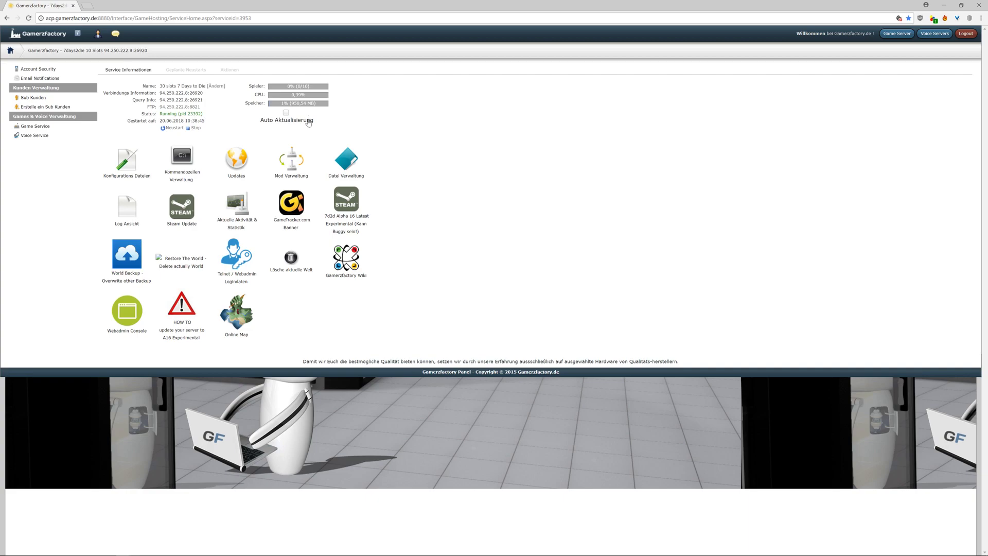
mouse_move(307, 129)
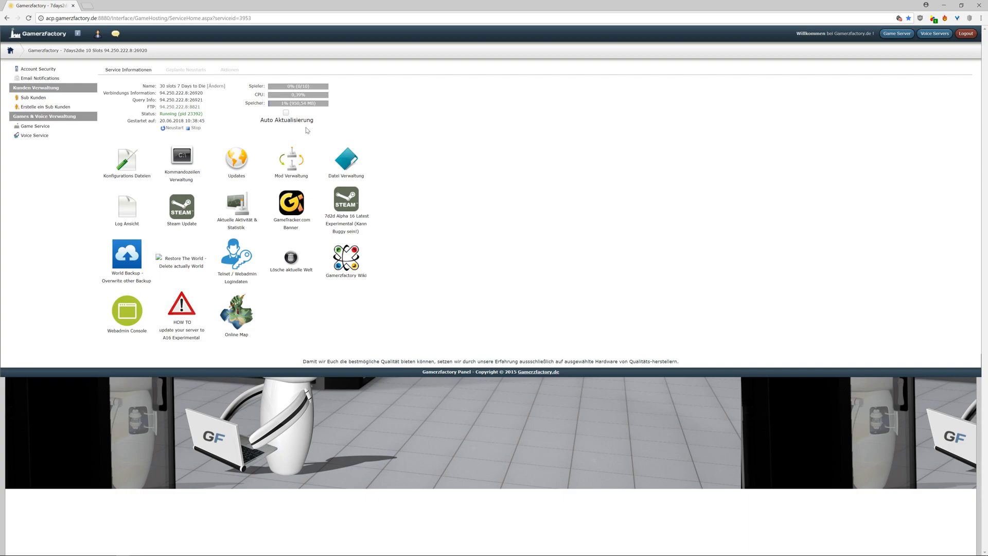
mouse_move(217, 324)
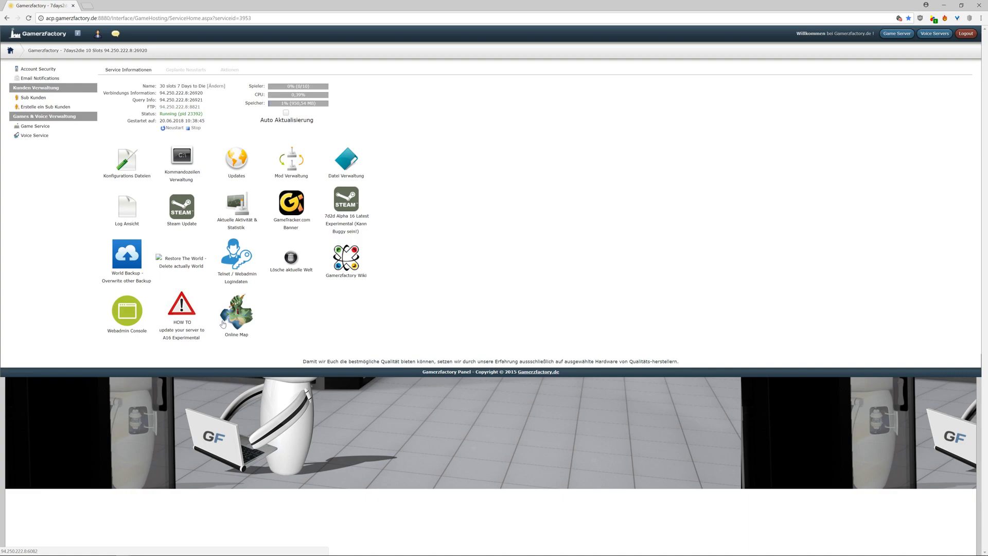
mouse_move(318, 341)
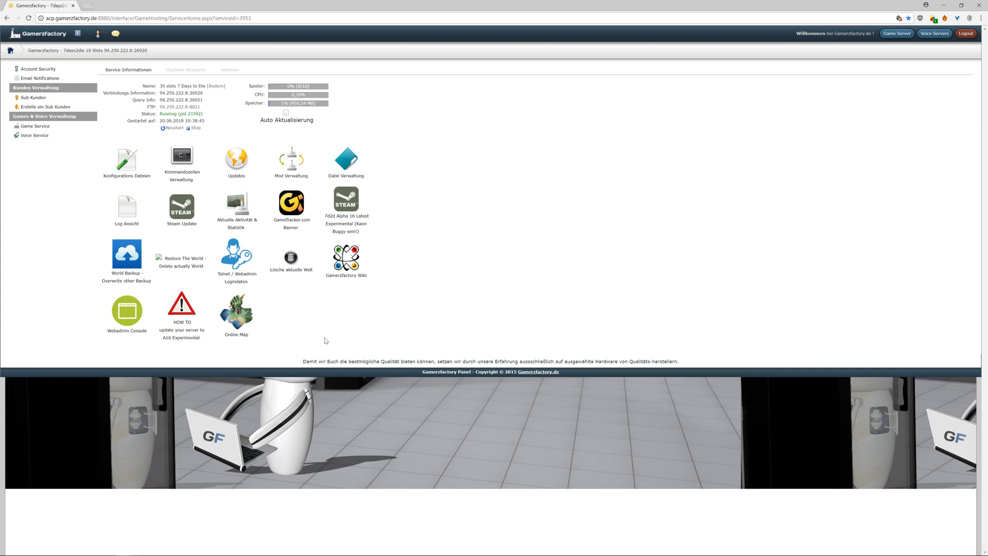
mouse_move(359, 230)
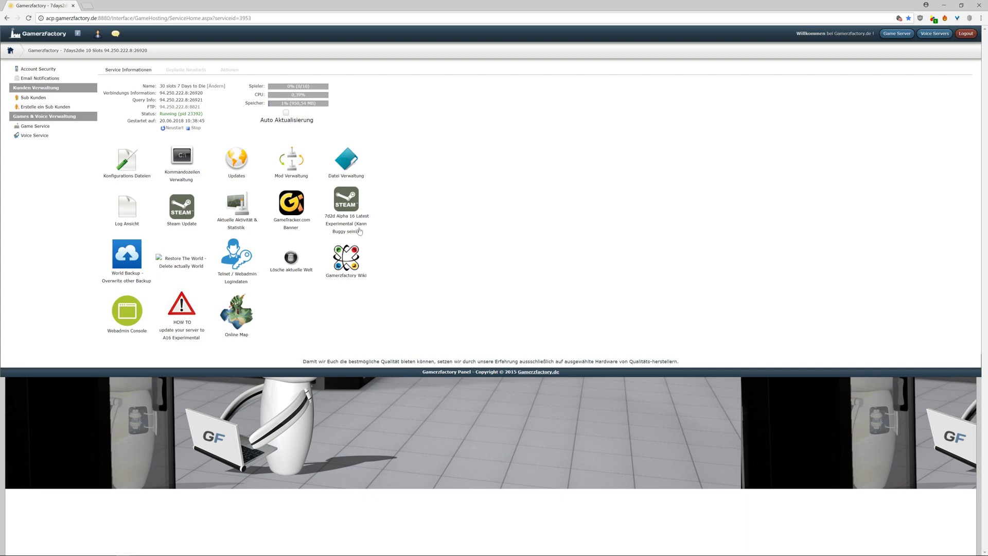
Enter the Datei Verwaltung file manager from the overview
click(345, 159)
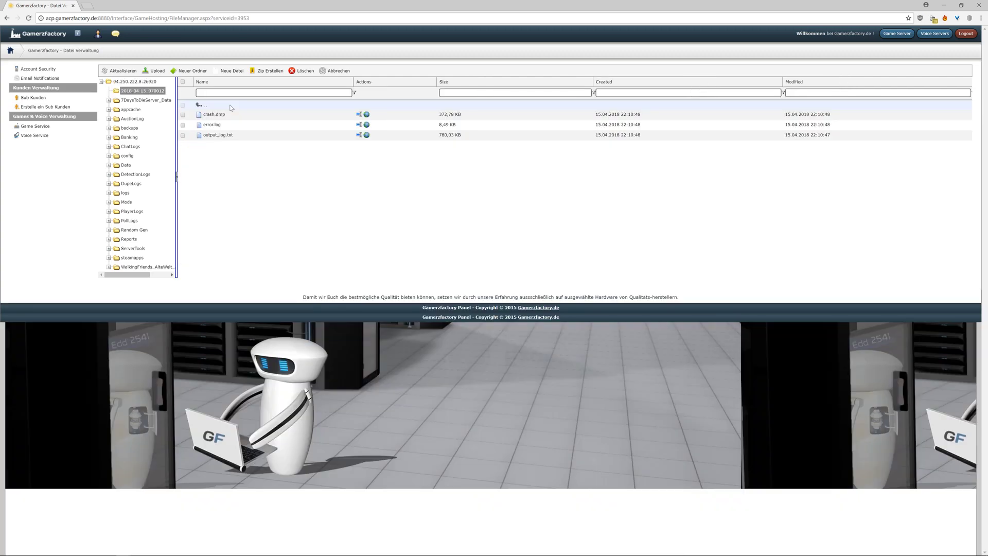
Browse backups > Random Gen > WFriends_2017 files, then return to the overview
click(202, 104)
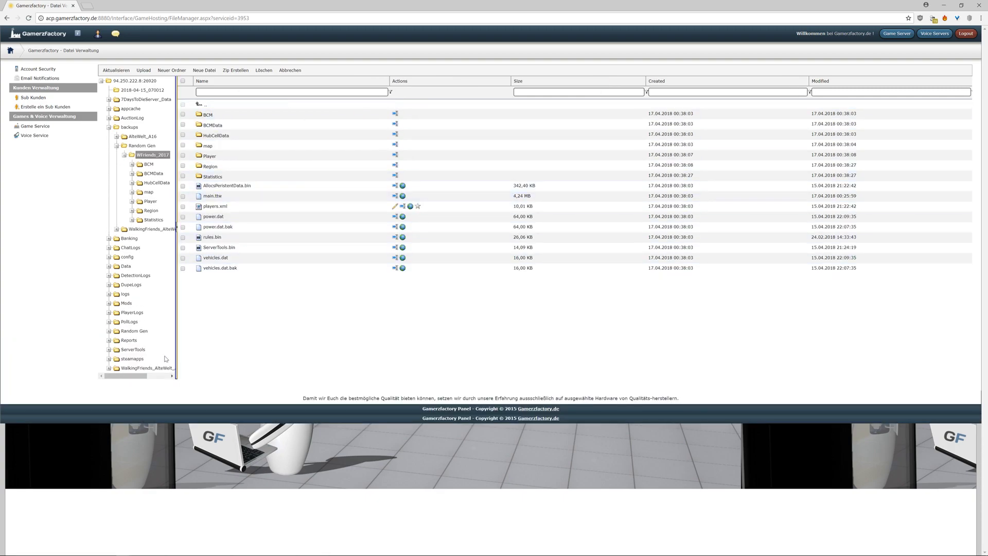
click(129, 339)
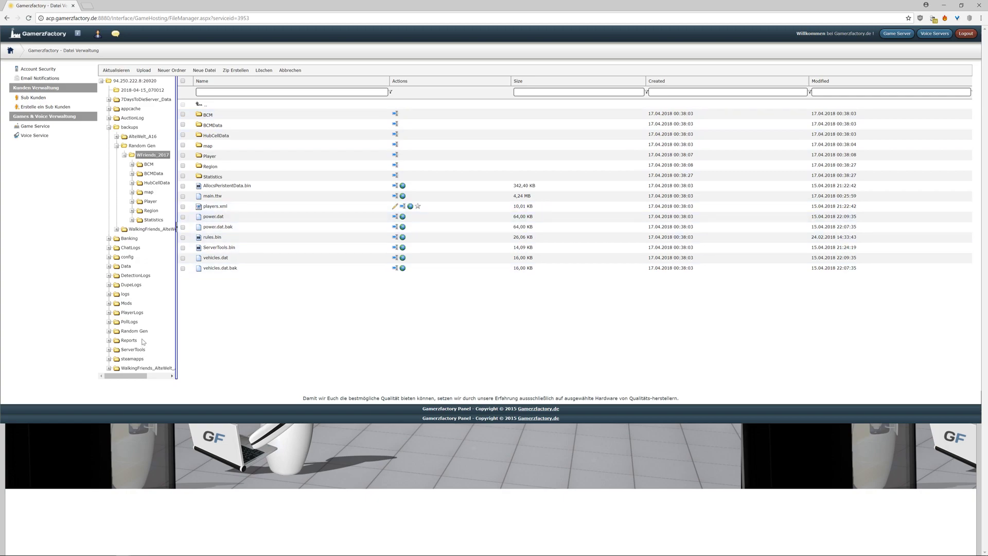
mouse_move(331, 353)
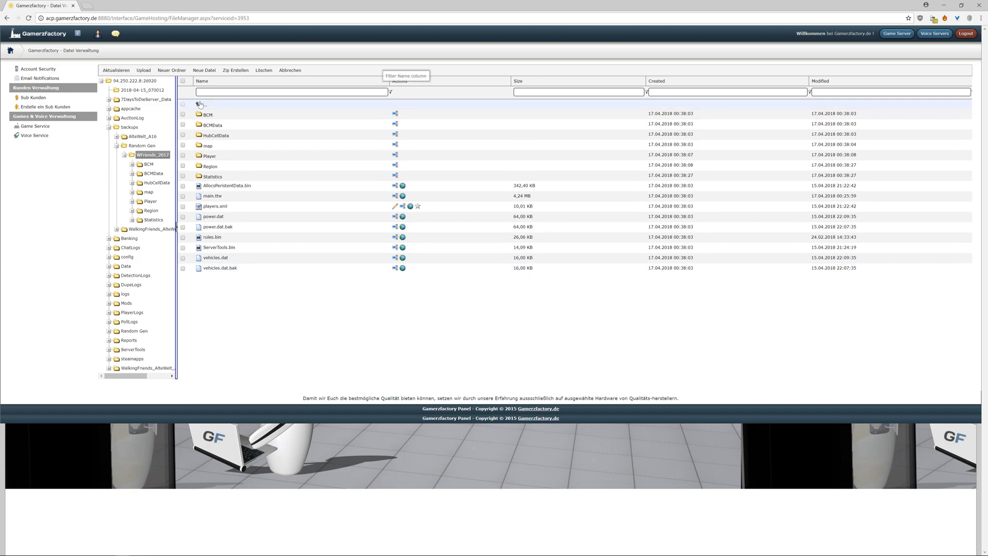
click(201, 104)
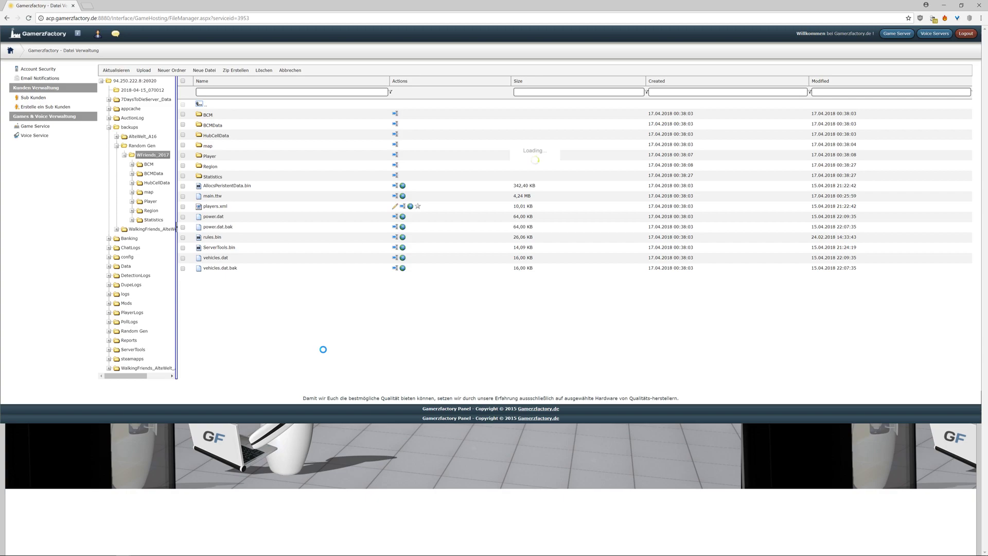
click(134, 145)
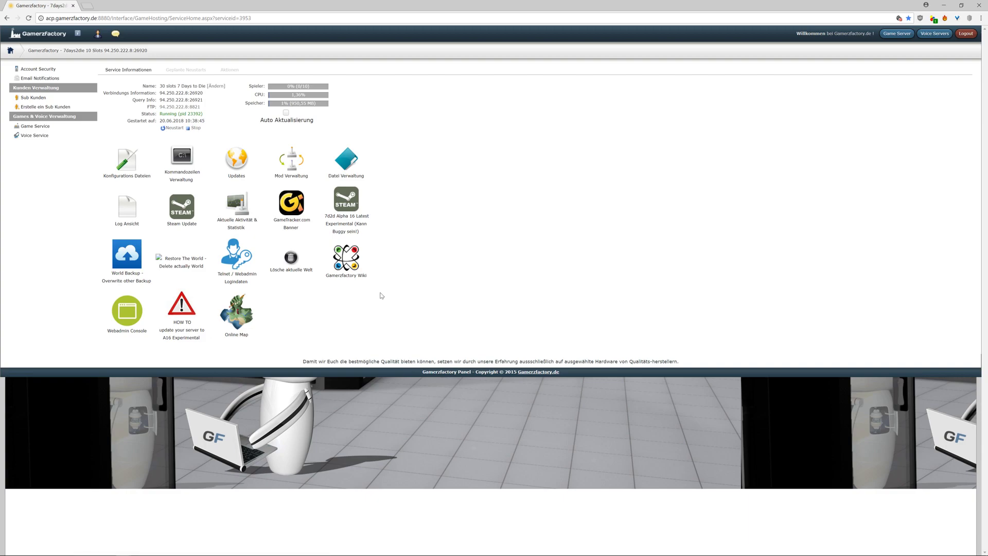
mouse_move(379, 296)
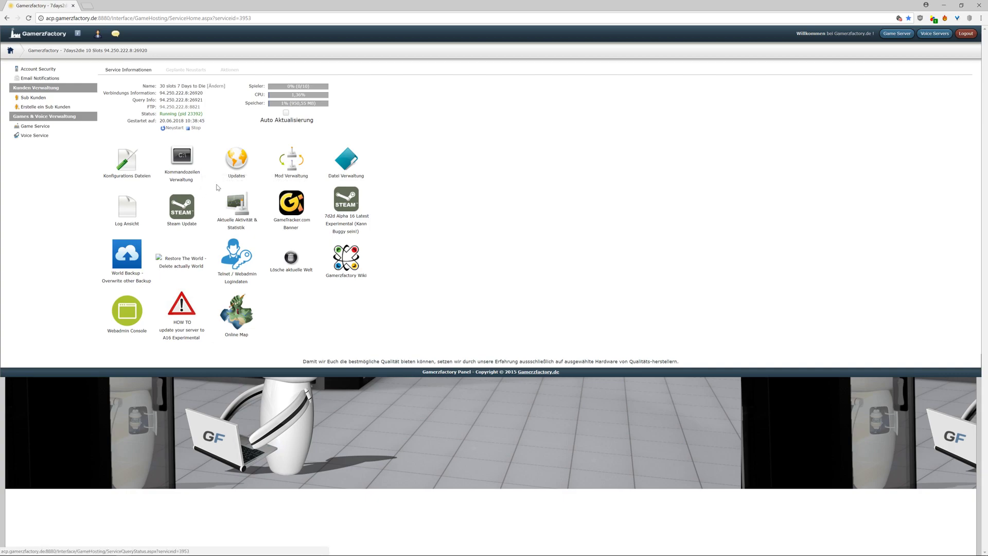
mouse_move(345, 258)
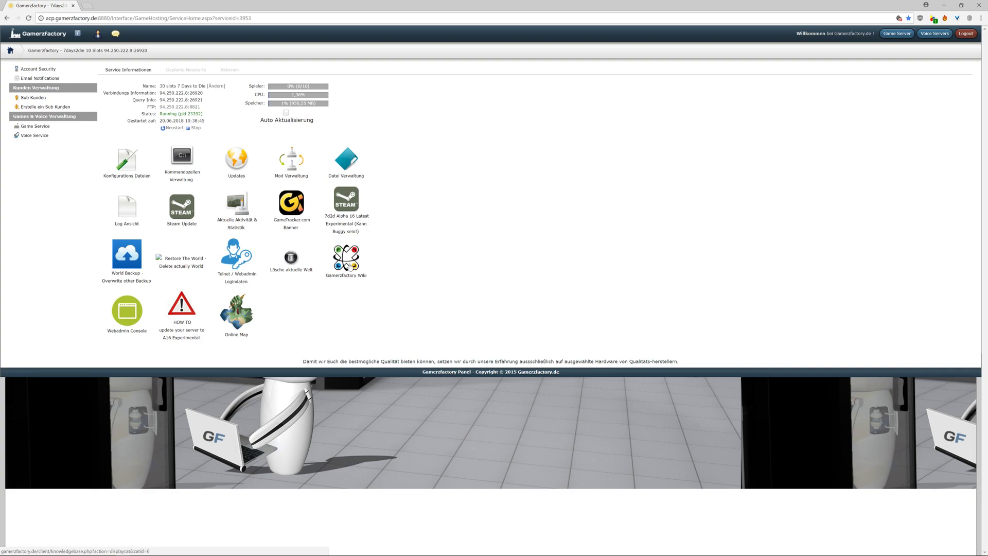
mouse_move(425, 279)
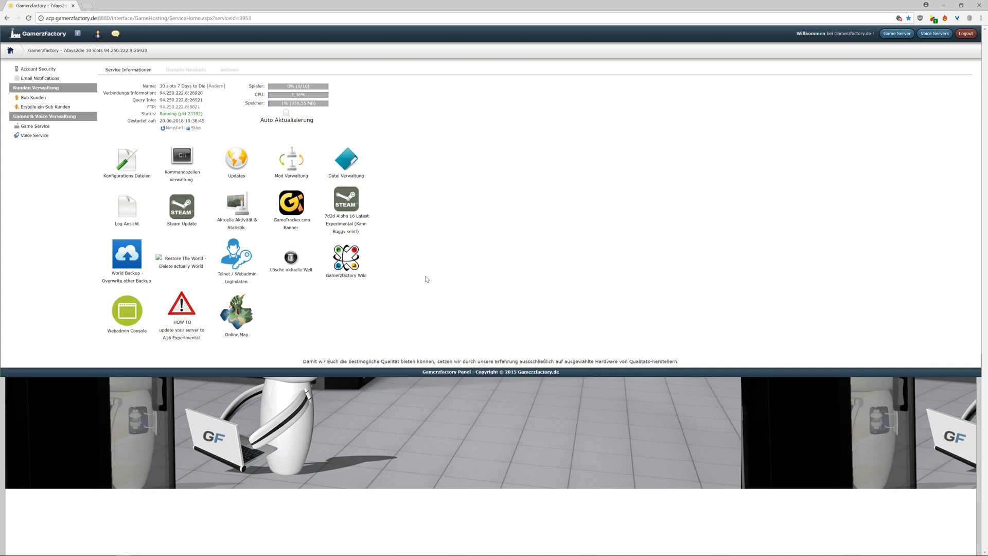
mouse_move(425, 280)
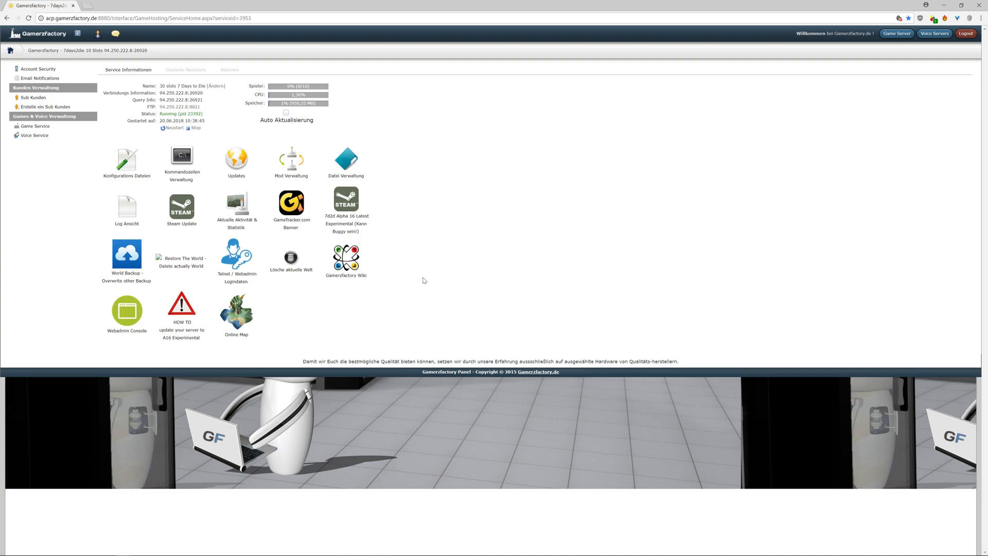
mouse_move(416, 280)
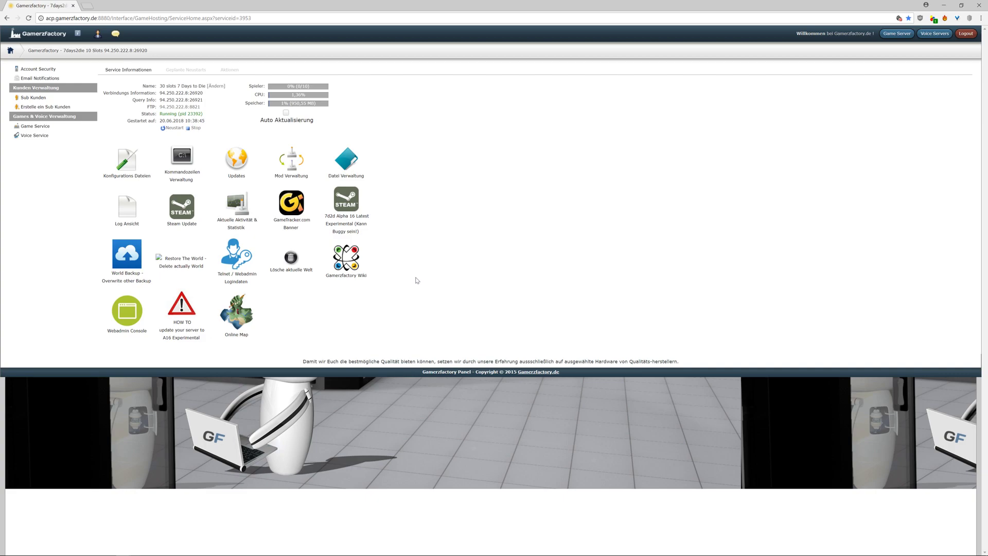
mouse_move(413, 280)
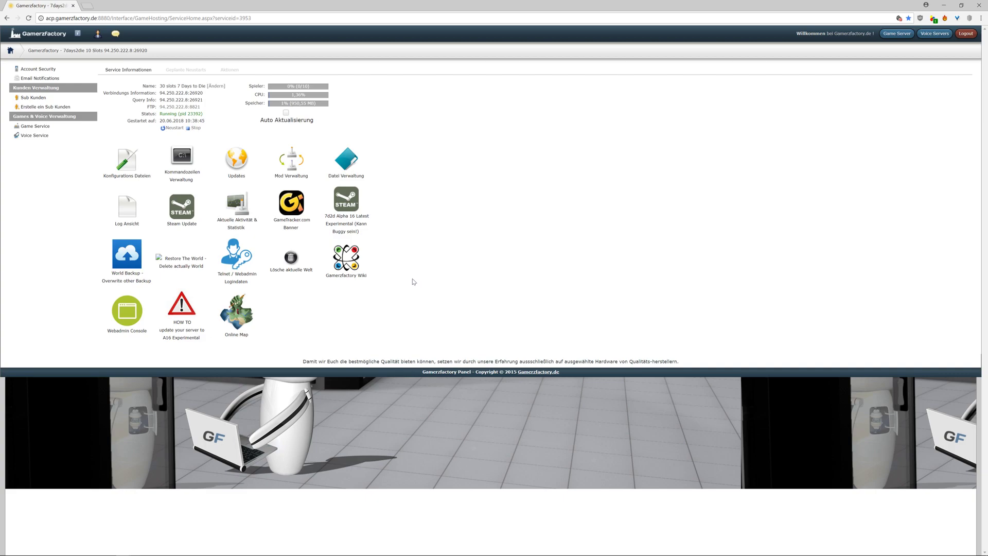
mouse_move(411, 282)
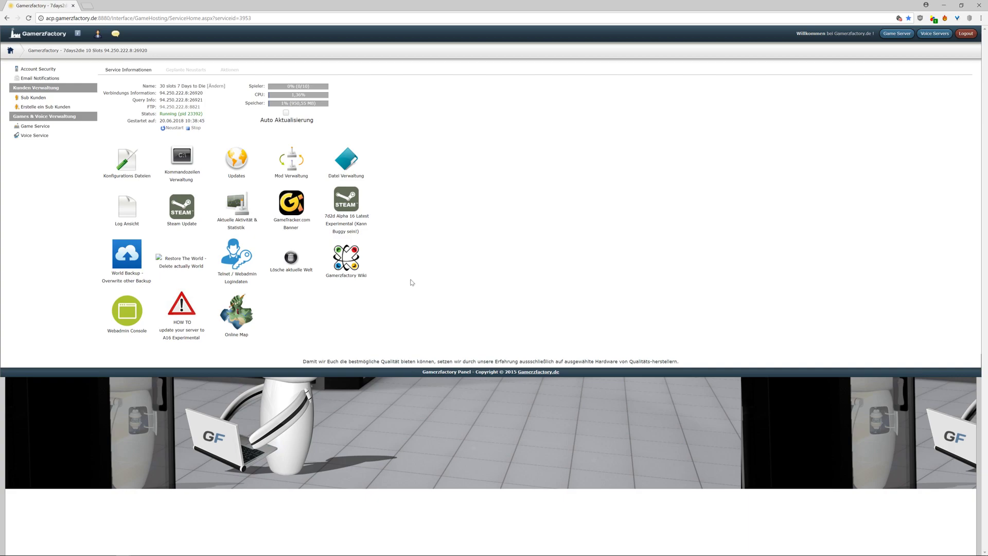
mouse_move(403, 287)
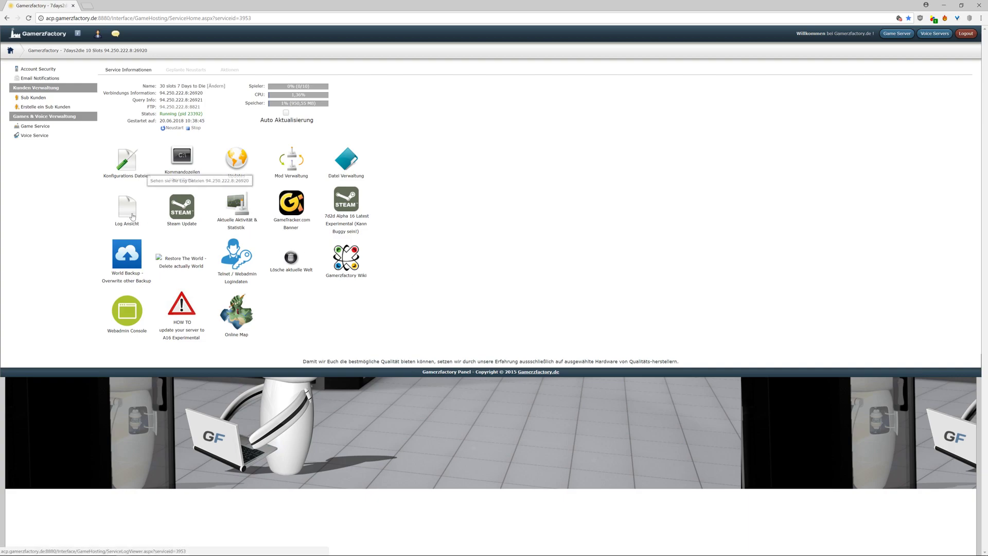
Start the Log Ansicht log viewer from the service overview
click(125, 209)
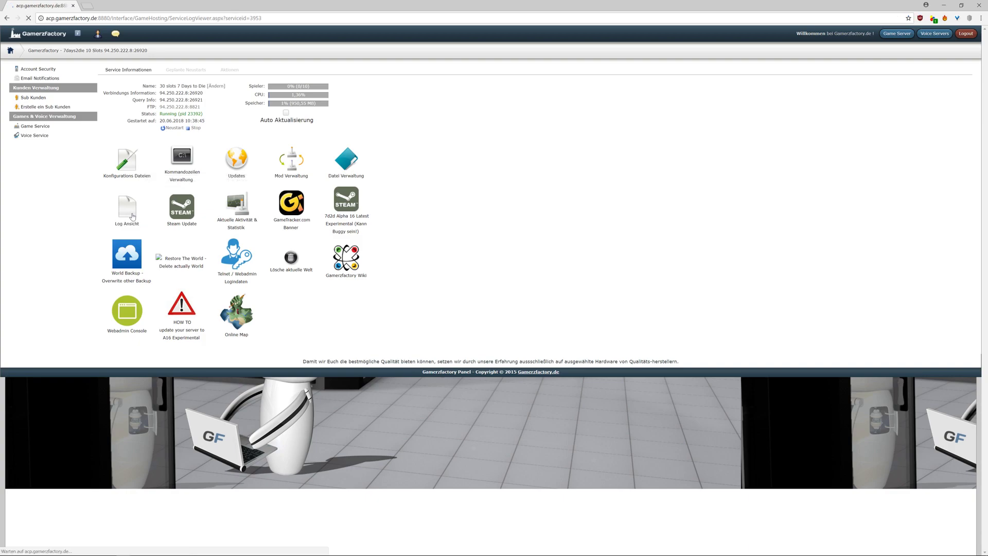
Stream 7DaysToDieServer_Data\output_log.txt live and scroll the popup horizontally to read entries
click(127, 208)
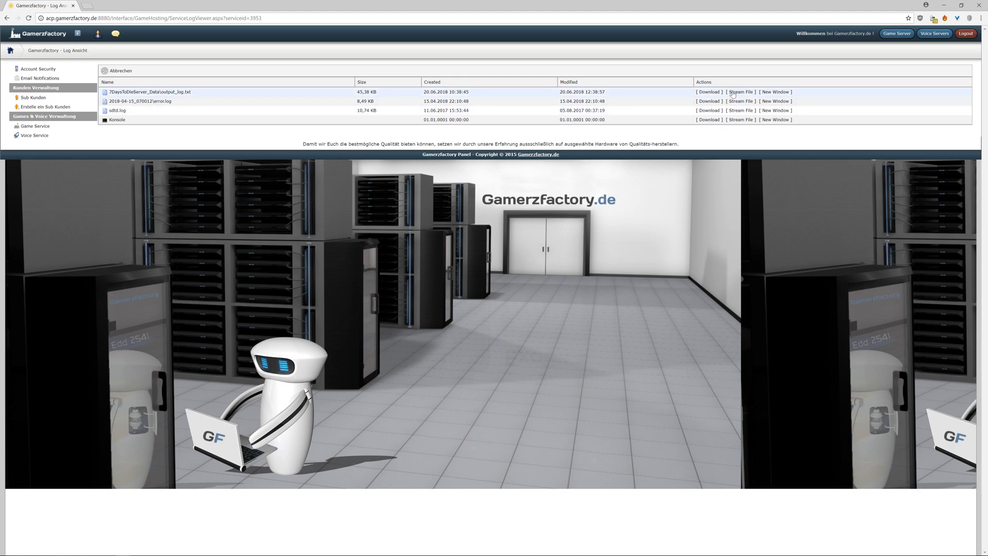
click(740, 92)
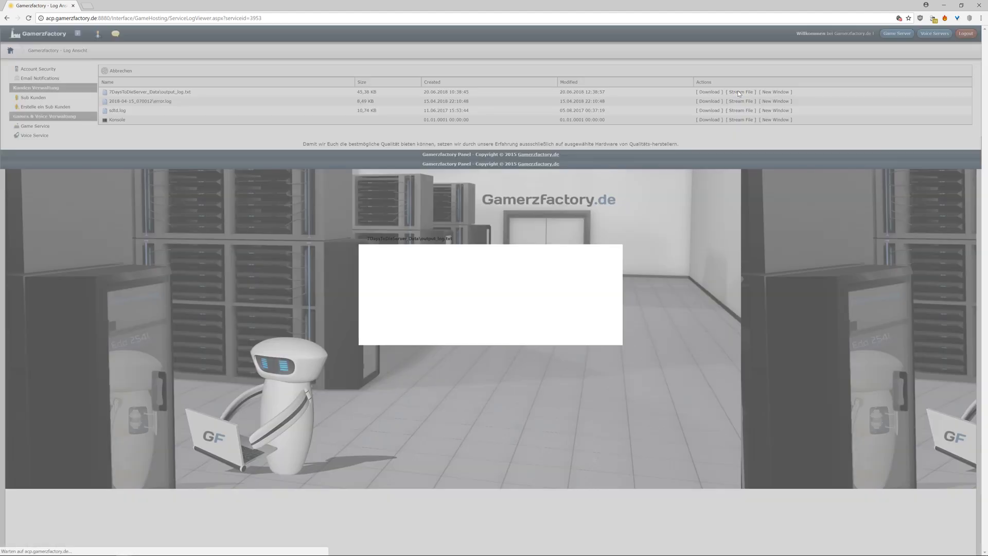
click(741, 91)
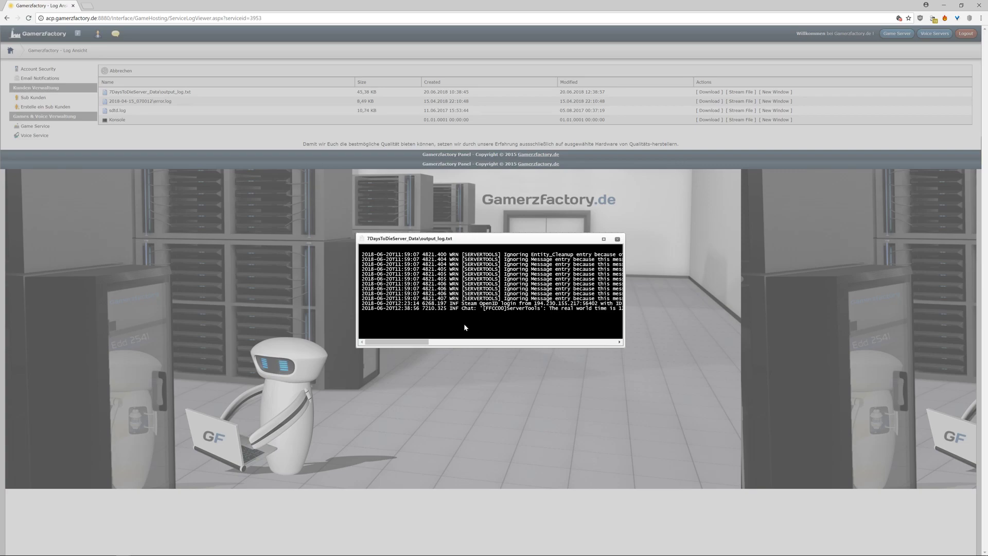
drag(395, 342, 434, 342)
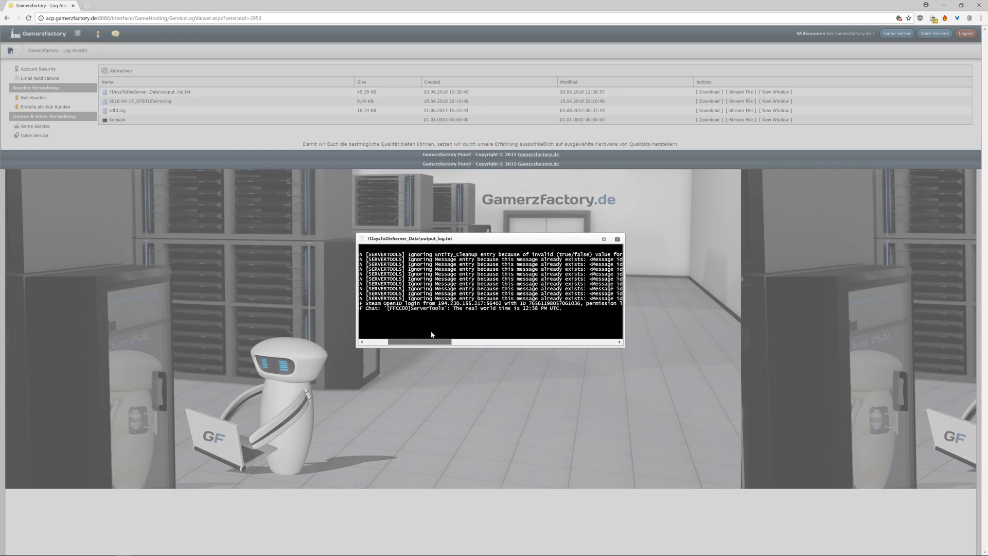
drag(419, 342, 535, 341)
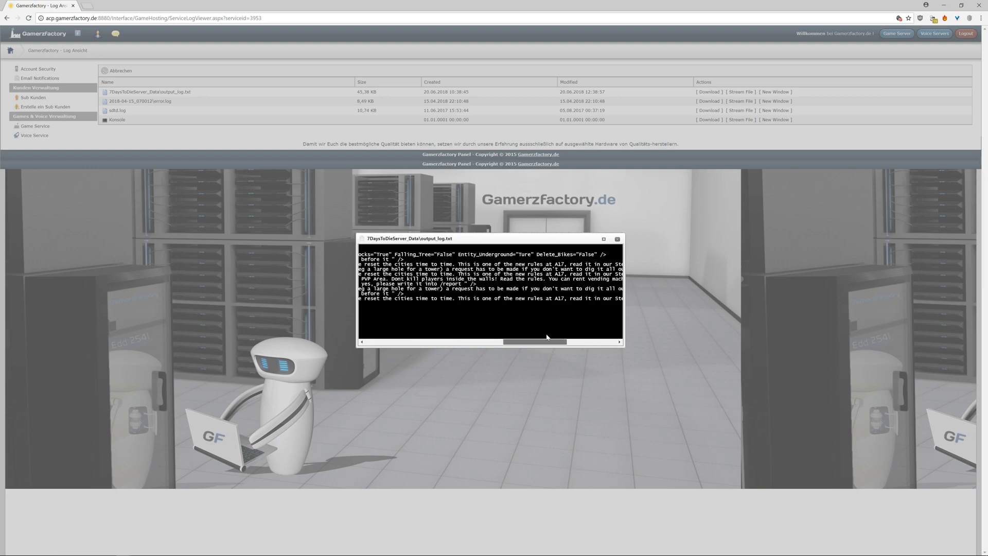